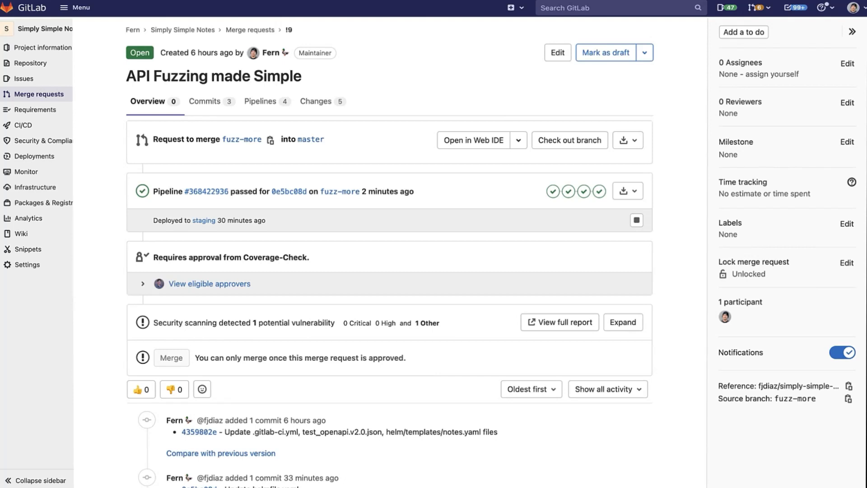
mouse_move(564, 238)
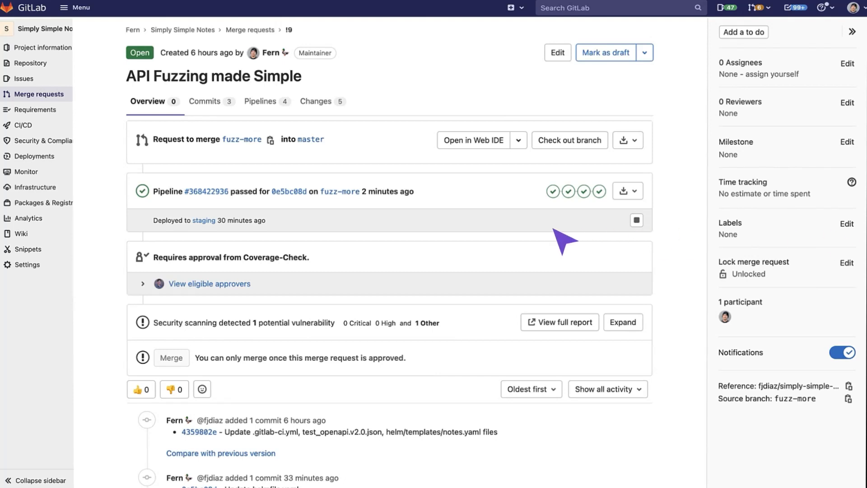
mouse_move(629, 322)
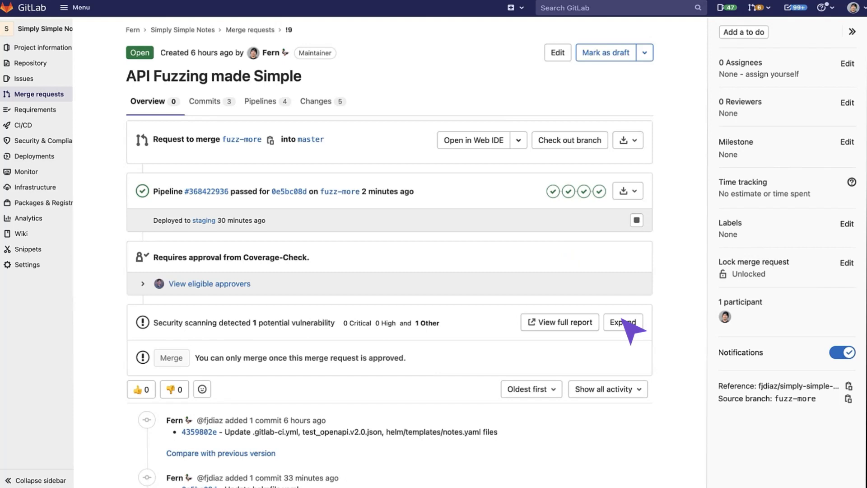
- Expand the 'Security scanning detected 1 potential vulnerability' widget on the merge request
left_click(621, 322)
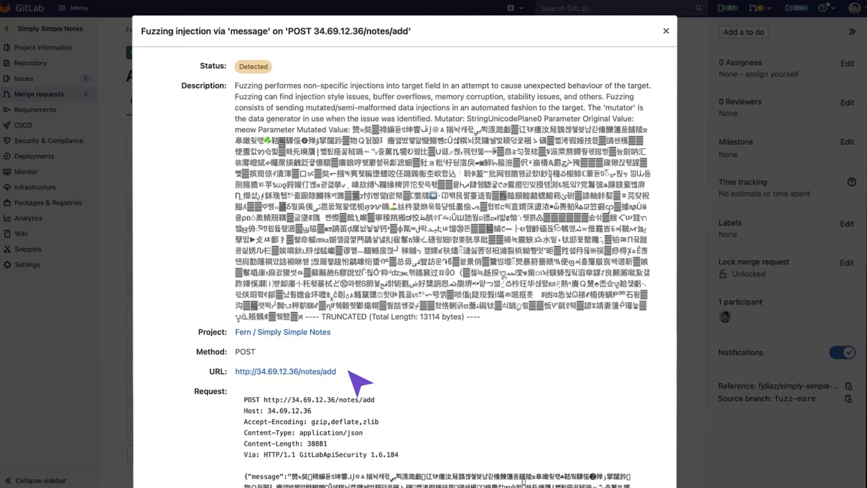
- Scroll the POST /notes/add finding to the unmodified 200 vs actual 500 responses, evidence and severity
scroll("down", 3)
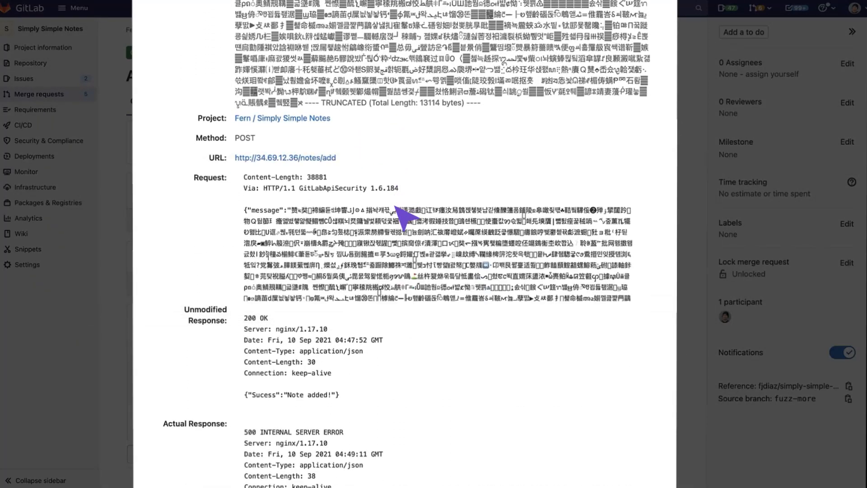
scroll("down", 3)
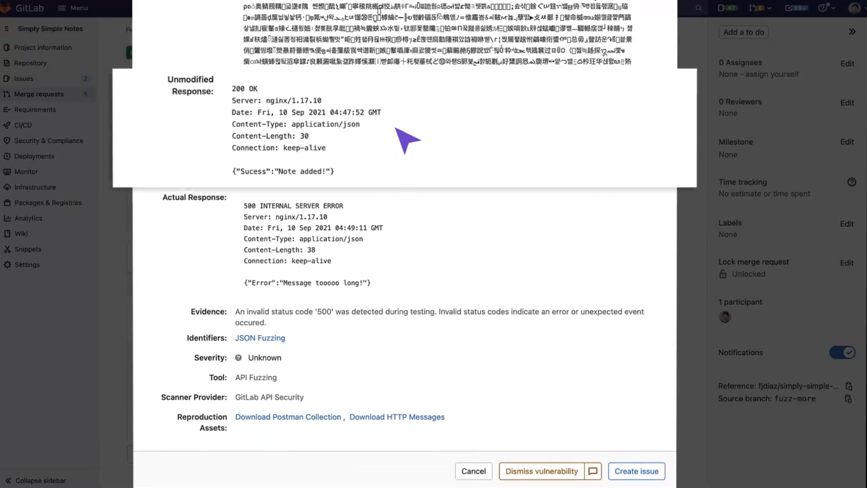